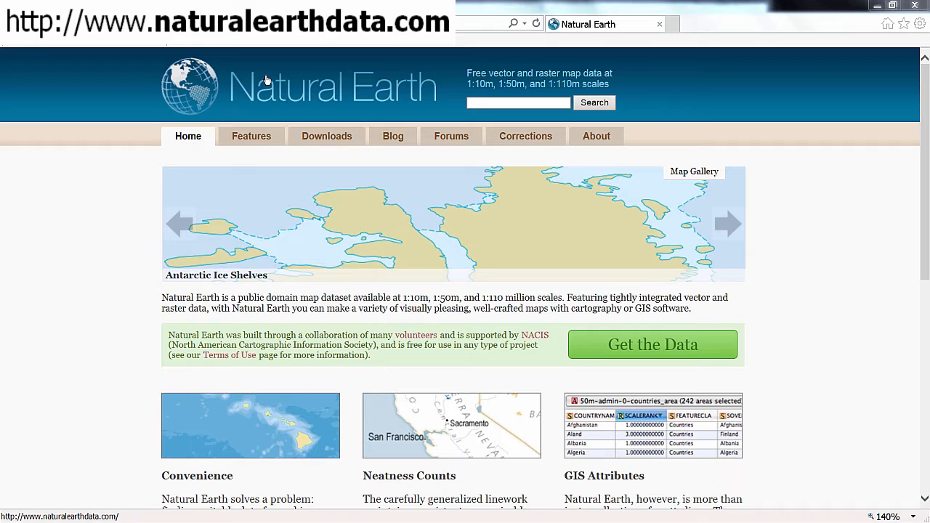
pyautogui.moveTo(609, 374)
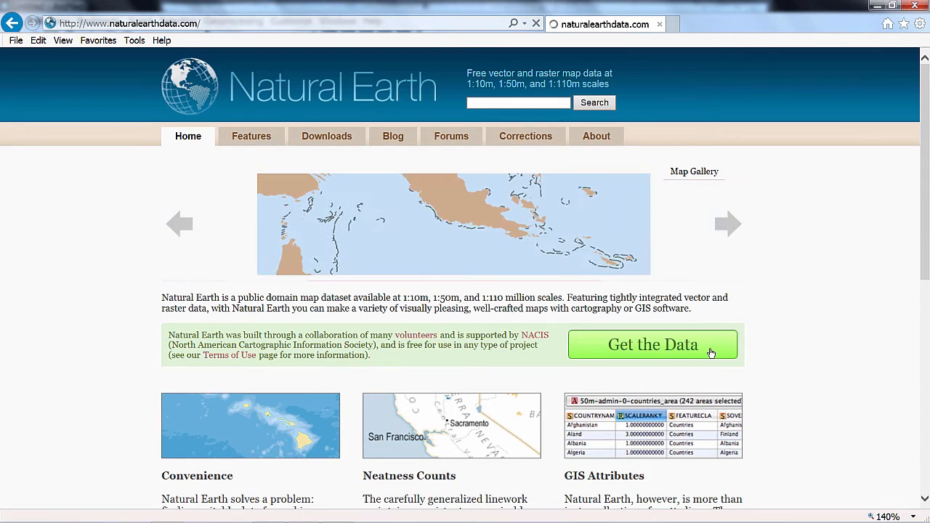
# Go to Get the Data and into the 1:10m Cultural Vectors download page.
pyautogui.click(654, 344)
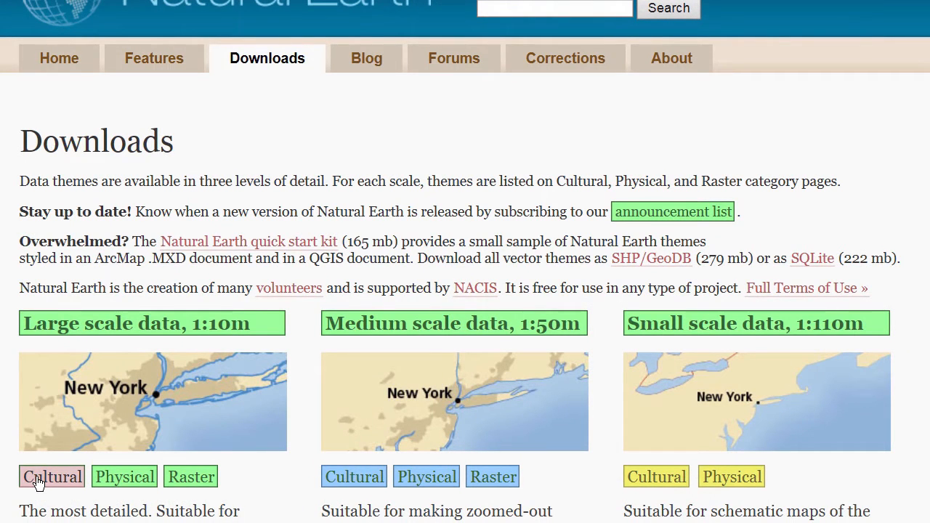
pyautogui.click(52, 477)
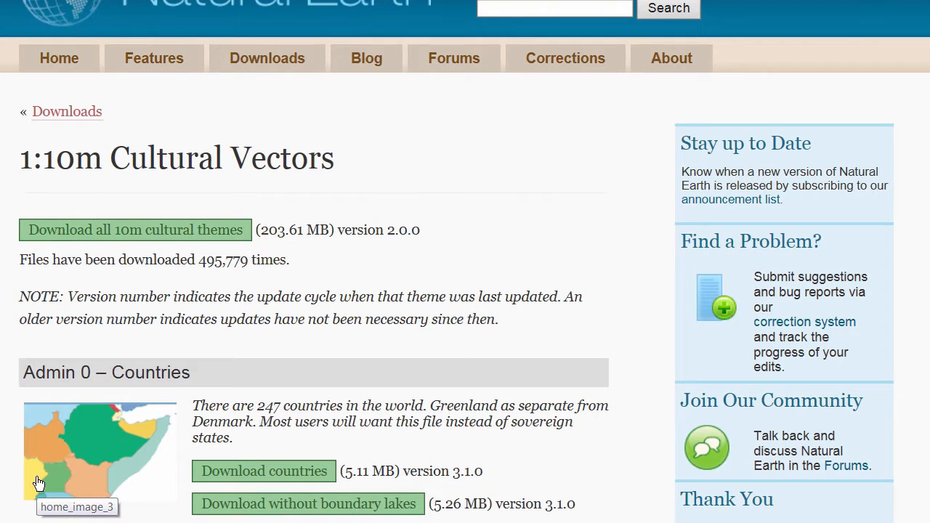
pyautogui.moveTo(130, 373)
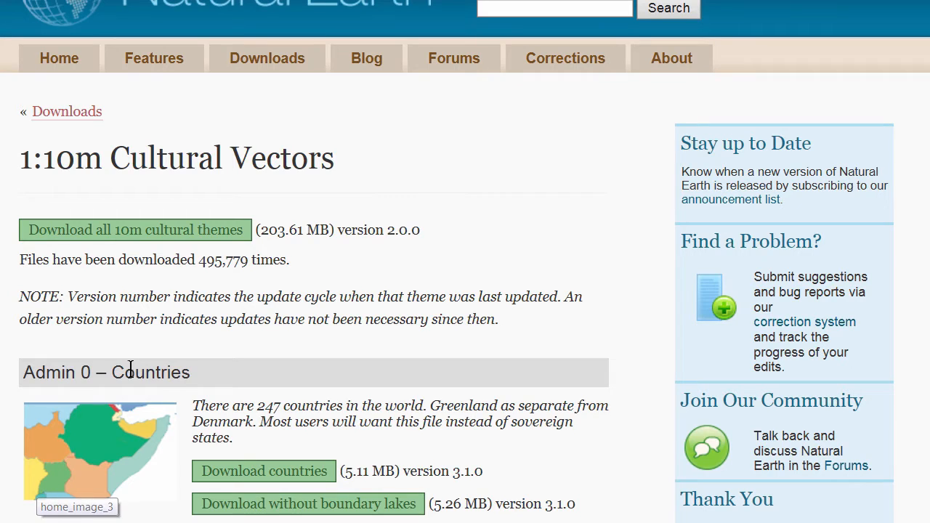
pyautogui.moveTo(279, 477)
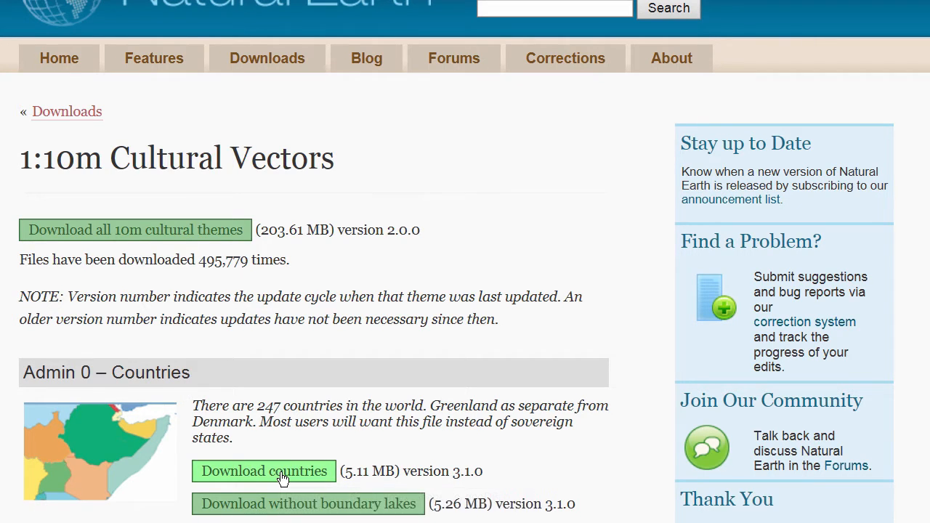
# Download the Admin 0 countries zip and extract all its files to C:\polygeo.
pyautogui.click(265, 471)
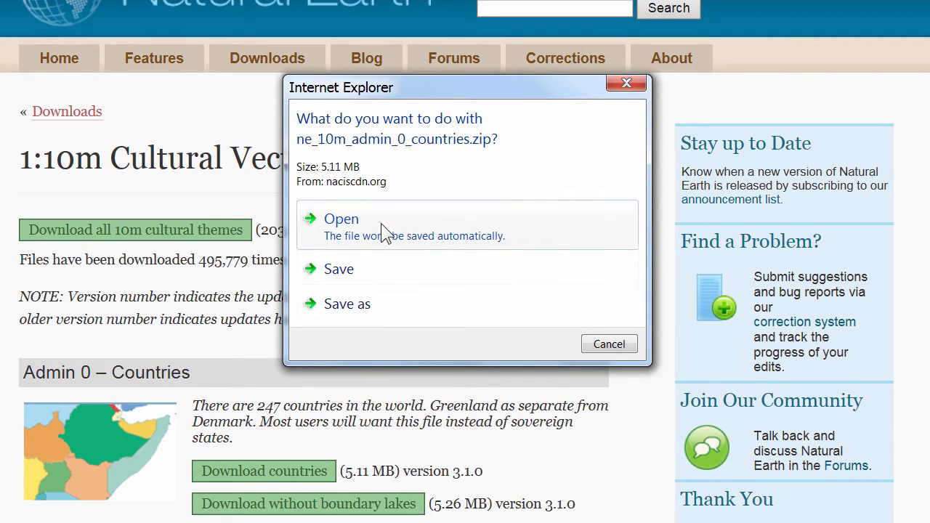
pyautogui.click(609, 343)
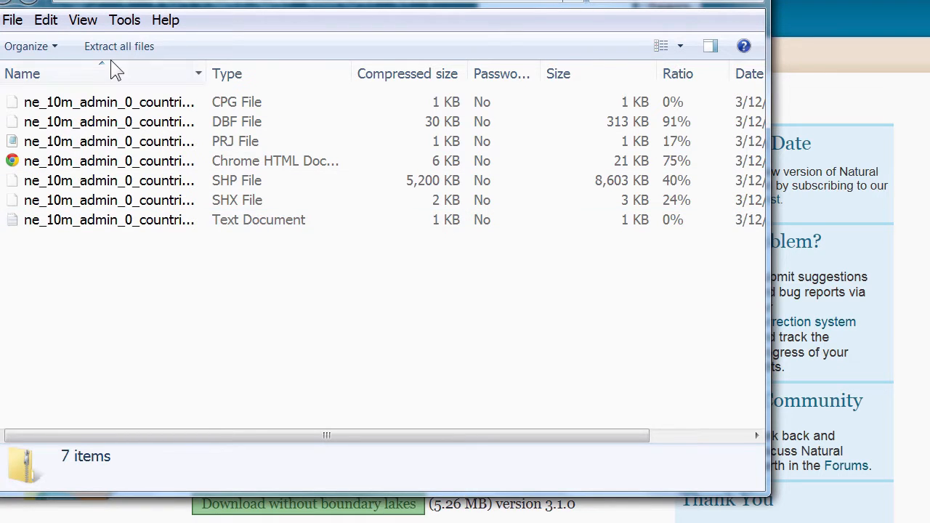
pyautogui.click(119, 45)
pyautogui.write('C:\\polyge')
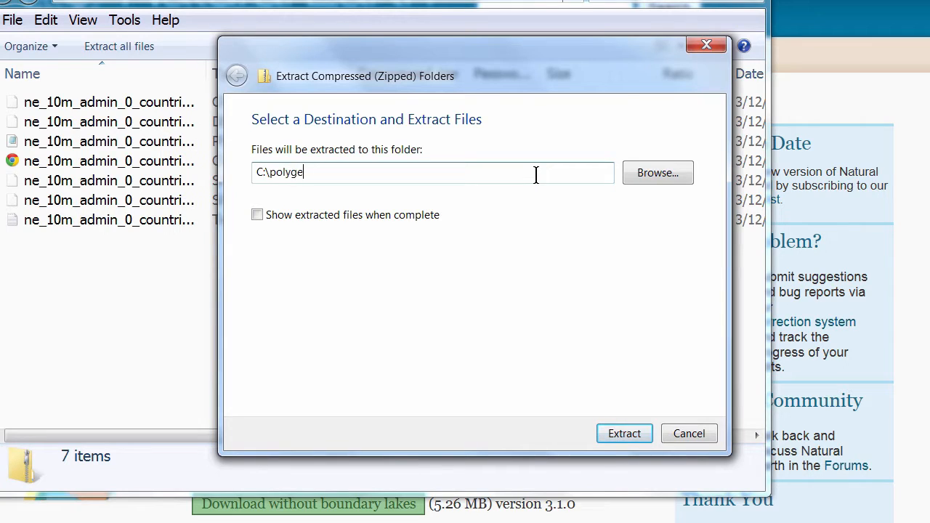
pyautogui.write('o')
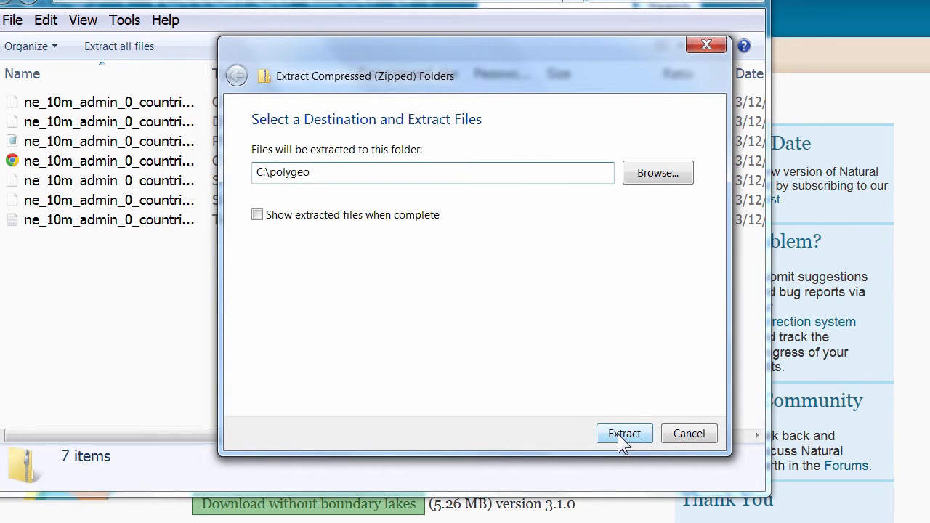
pyautogui.click(625, 433)
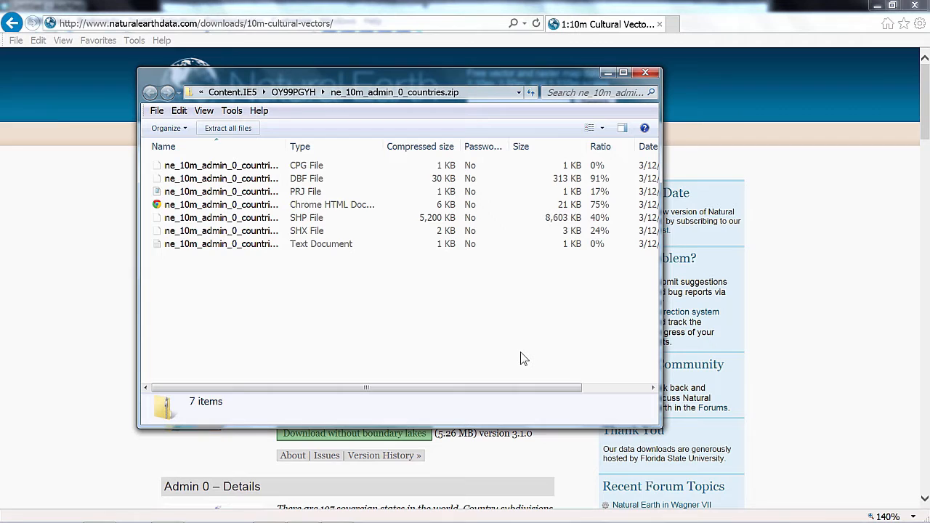
pyautogui.moveTo(607, 58)
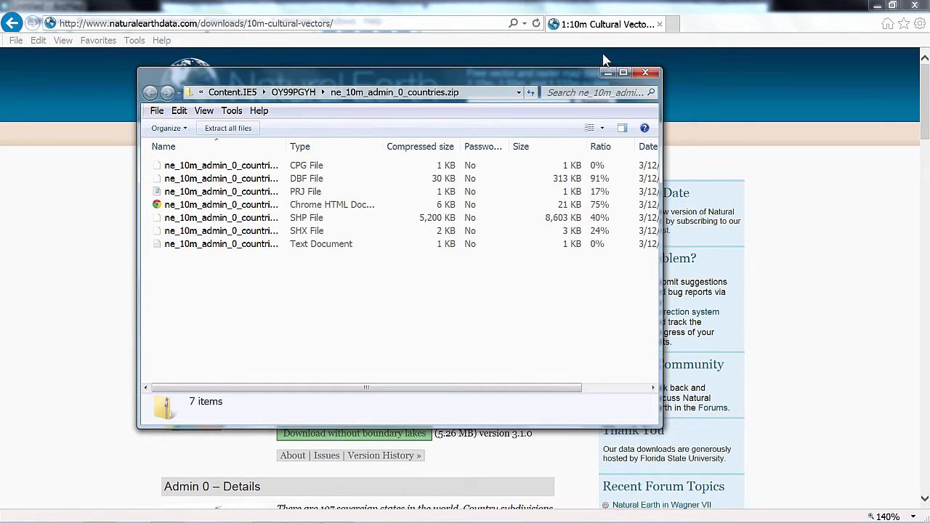
# Download the Admin 1 states and provinces zip and extract it to C:\polygeo.
pyautogui.click(644, 71)
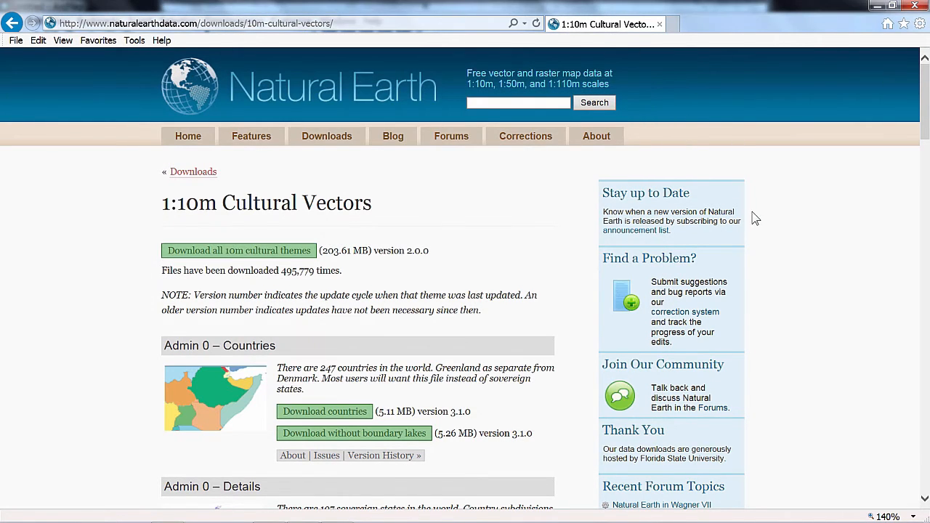
pyautogui.scroll(-3)
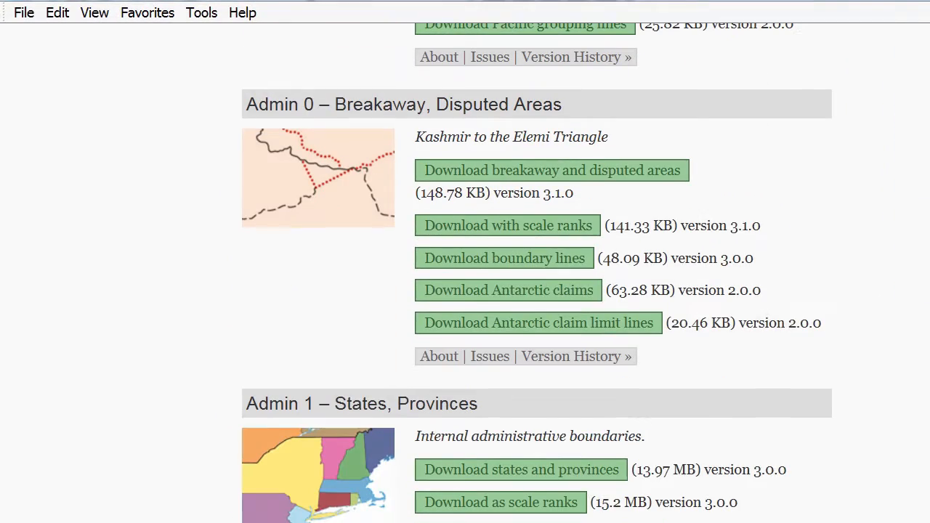
pyautogui.moveTo(462, 436)
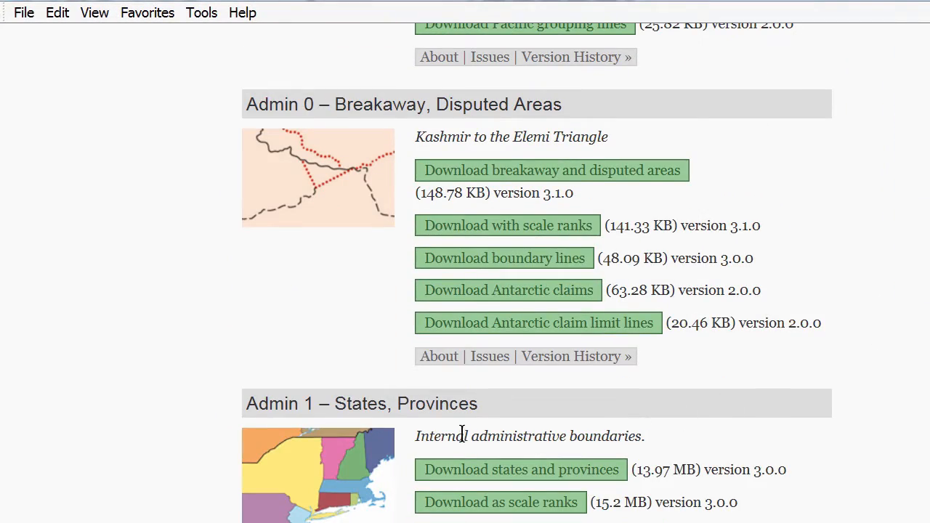
pyautogui.moveTo(514, 477)
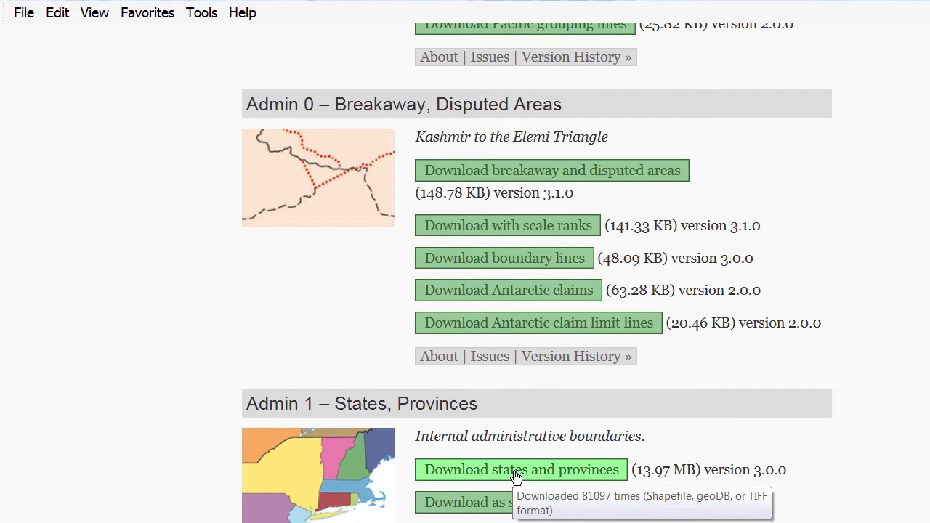
pyautogui.click(514, 469)
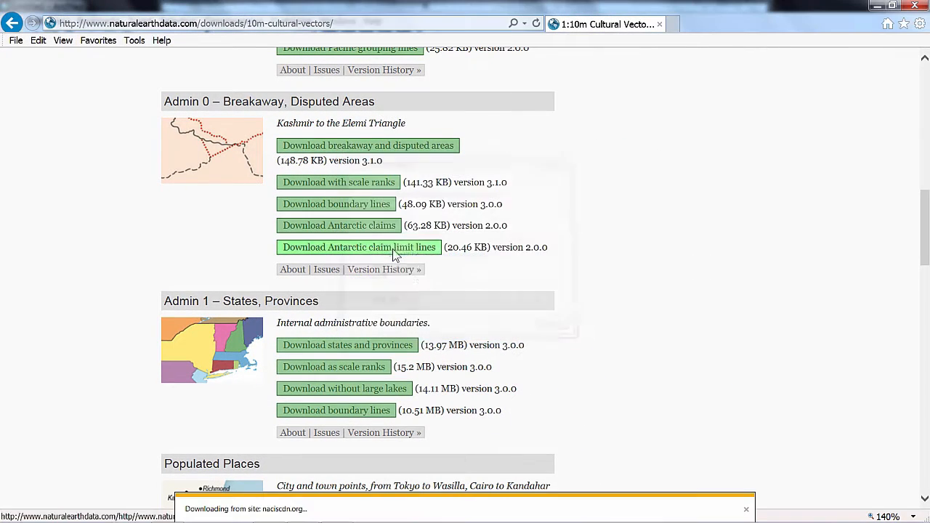
pyautogui.moveTo(536, 363)
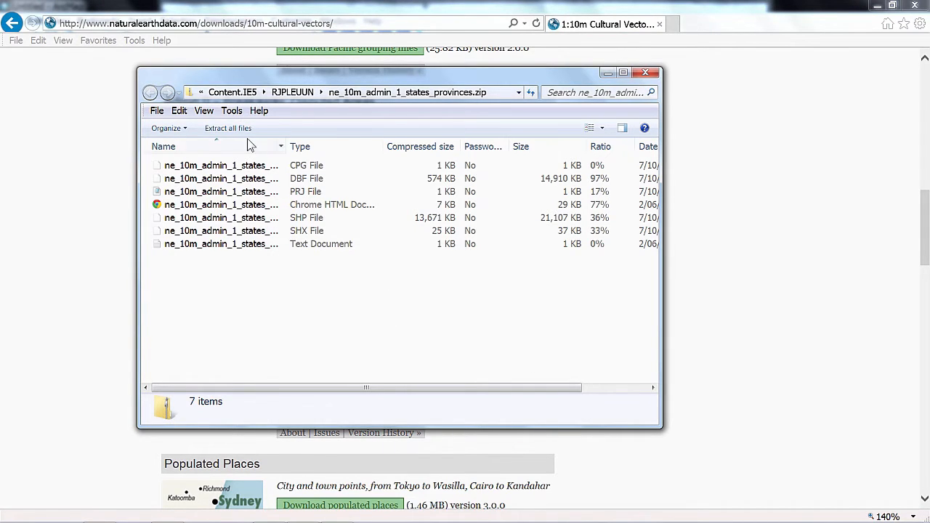
pyautogui.click(227, 128)
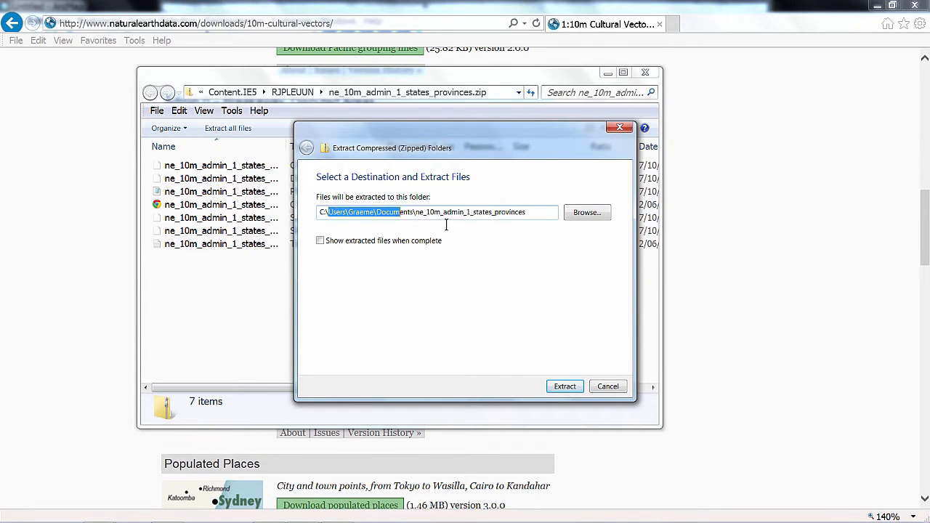
pyautogui.write('C:\\po')
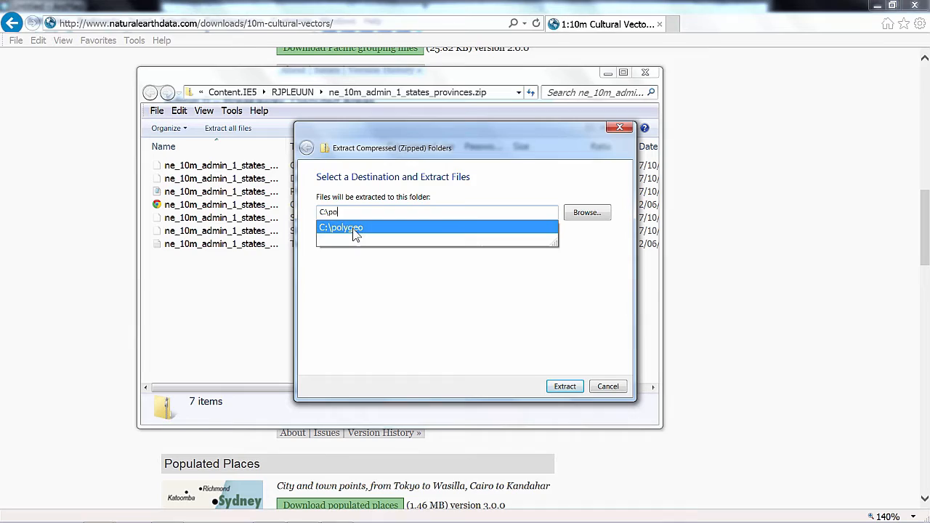
pyautogui.click(340, 227)
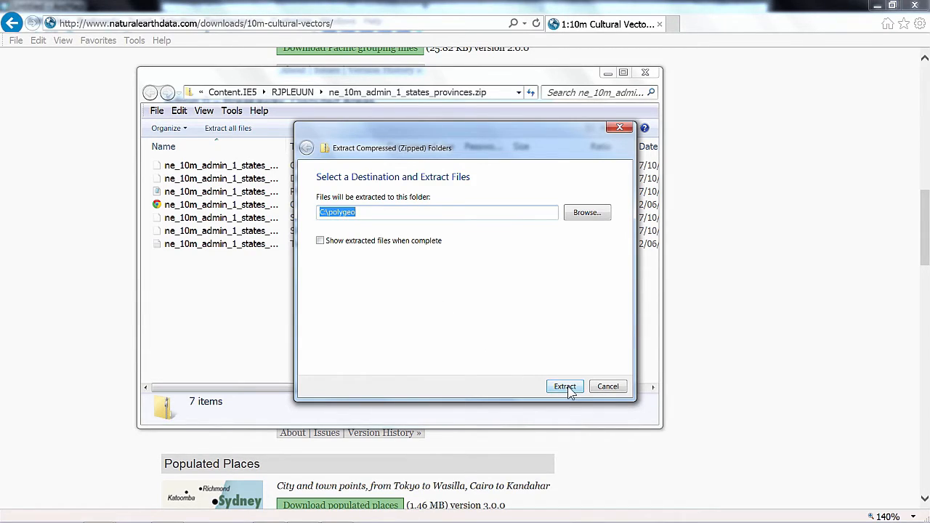
pyautogui.click(564, 387)
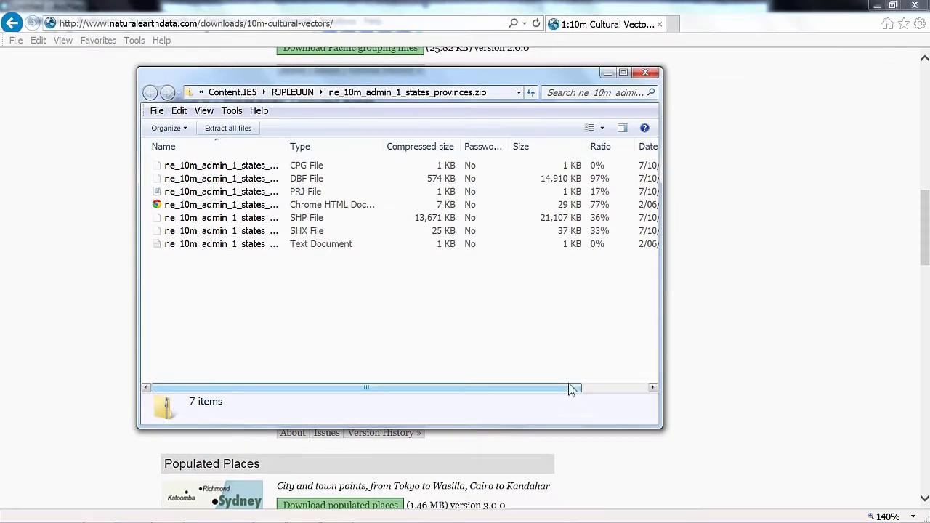
# Download the 10m populated places zip and extract its files to C:\polygeo.
pyautogui.click(646, 73)
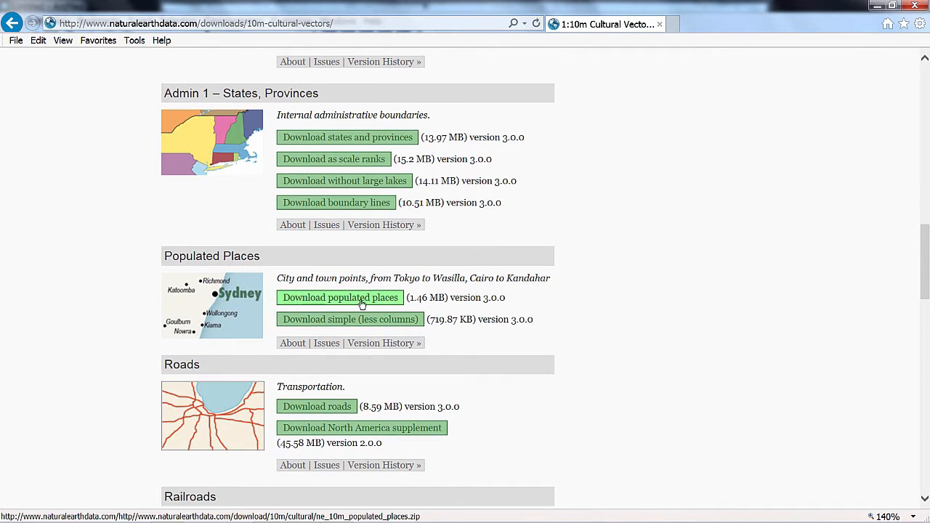
pyautogui.moveTo(361, 302)
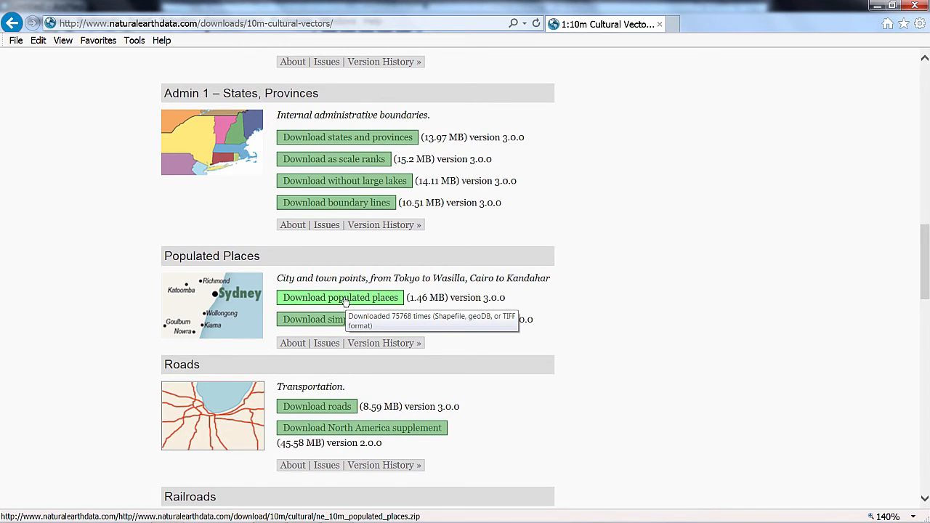
pyautogui.click(340, 296)
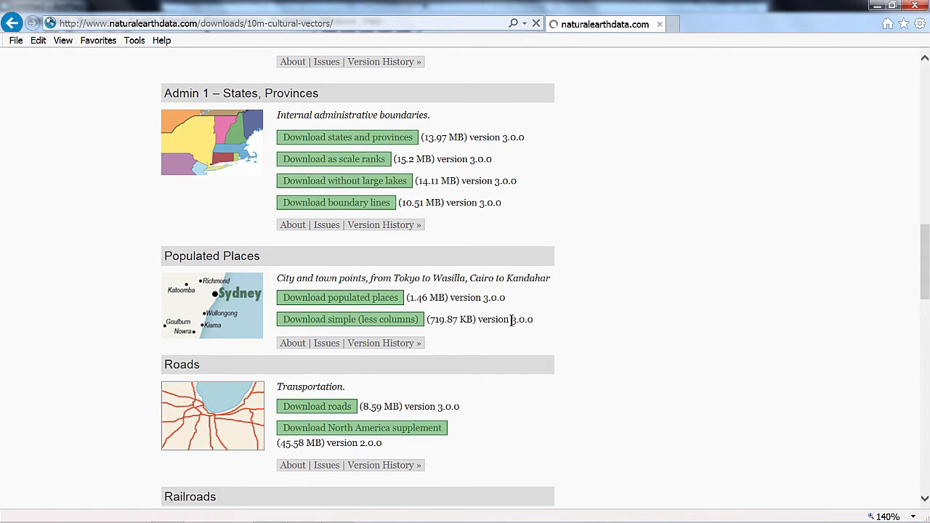
pyautogui.click(349, 320)
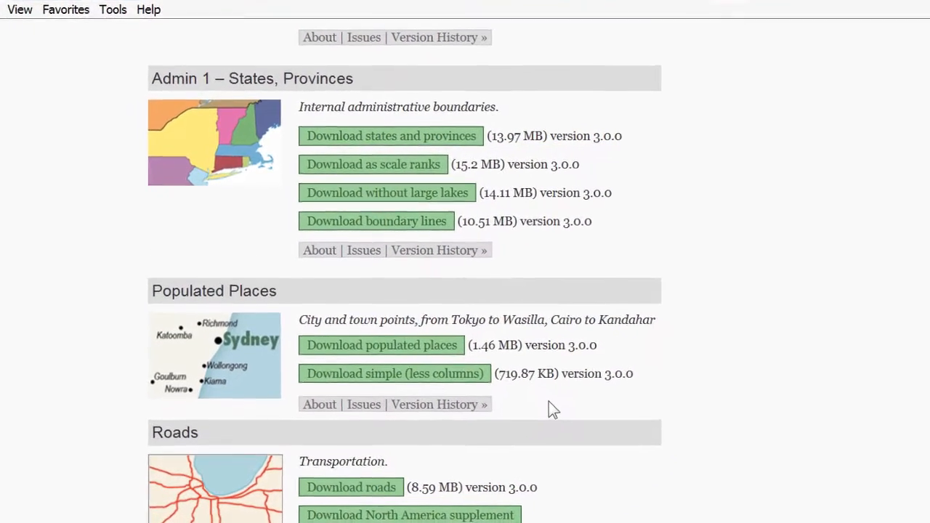
pyautogui.click(381, 346)
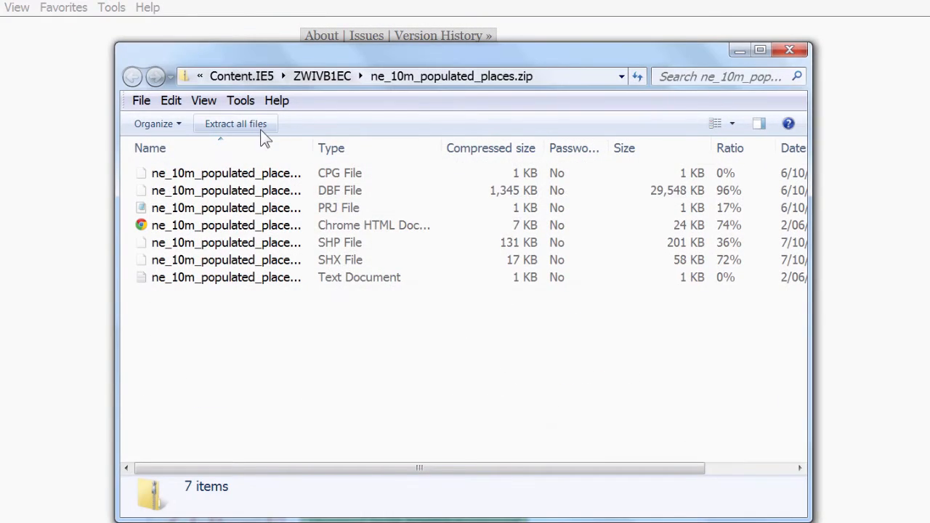
pyautogui.click(236, 124)
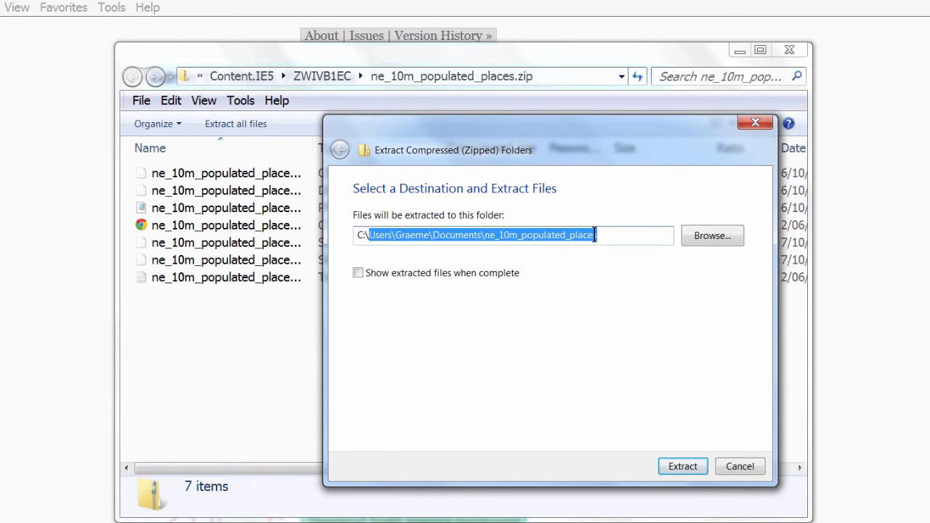
pyautogui.write('C:\\pol')
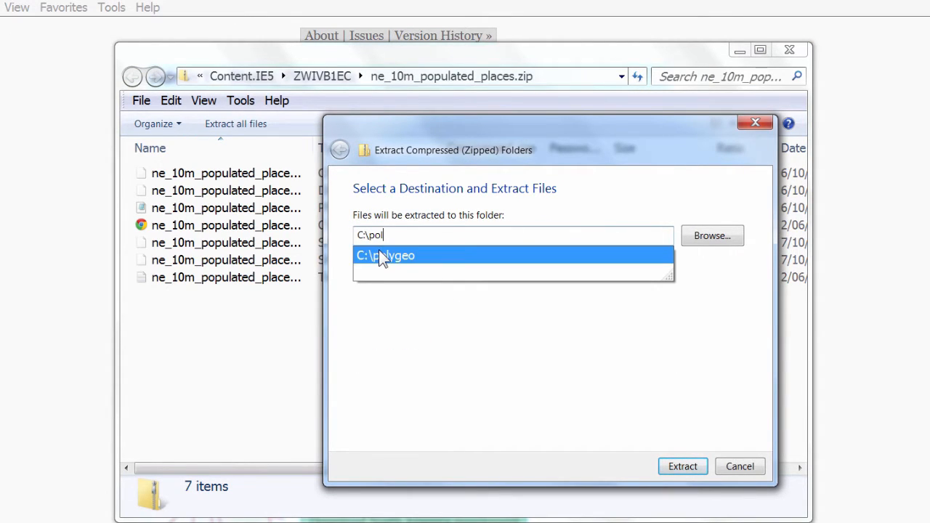
pyautogui.click(386, 256)
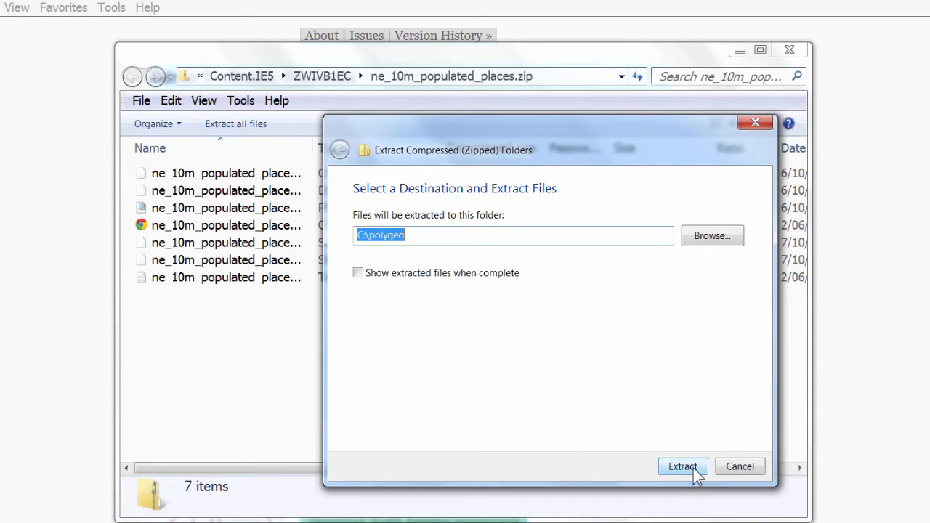
pyautogui.click(680, 466)
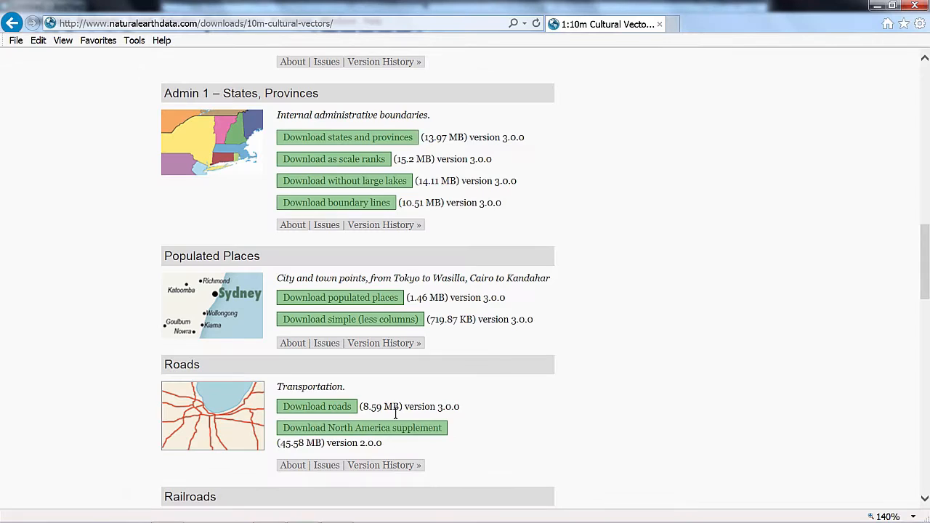
# Scroll to Railroads and download the 10m railroads zip.
pyautogui.scroll(-3)
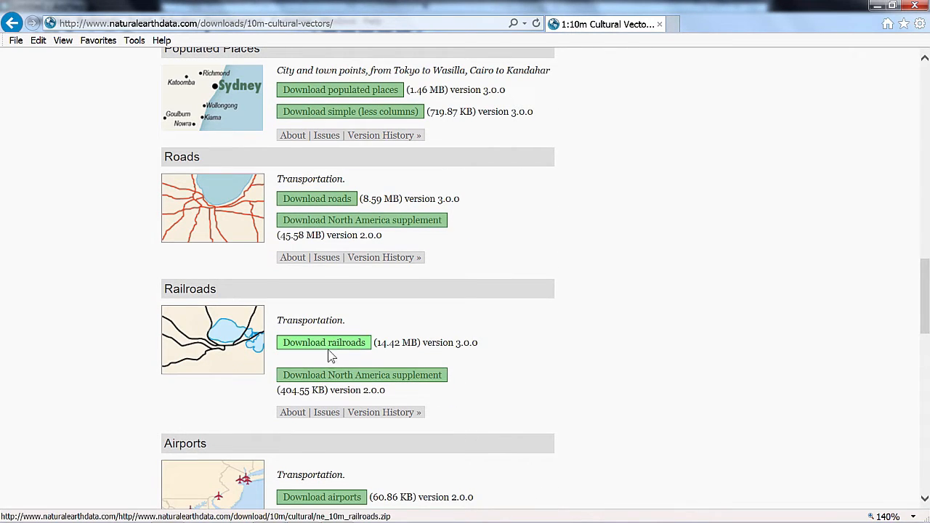
pyautogui.moveTo(311, 345)
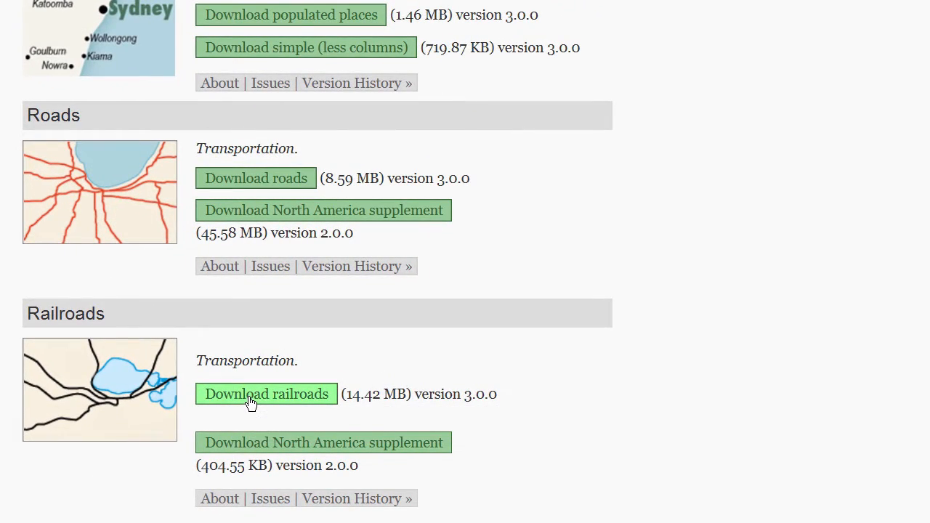
pyautogui.click(266, 394)
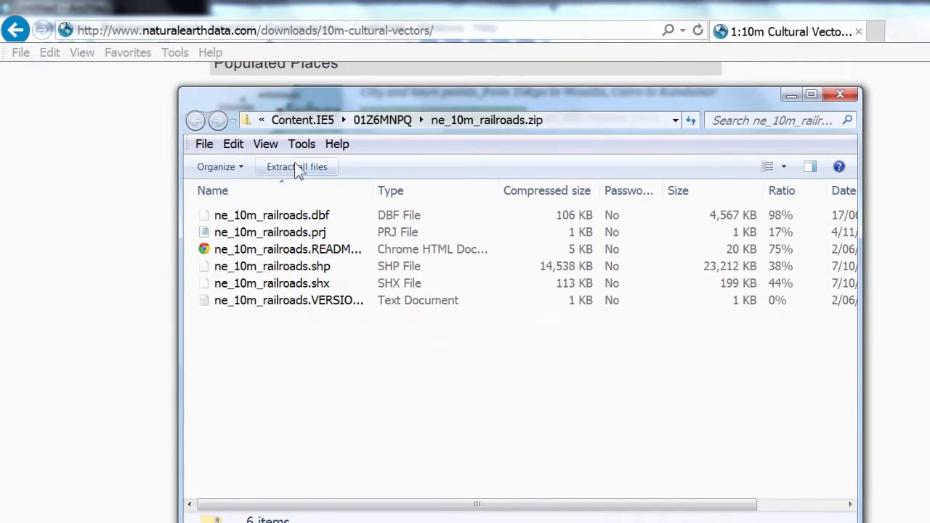
# Extract the railroads files to C:\polygeo and close the zip window.
pyautogui.click(296, 166)
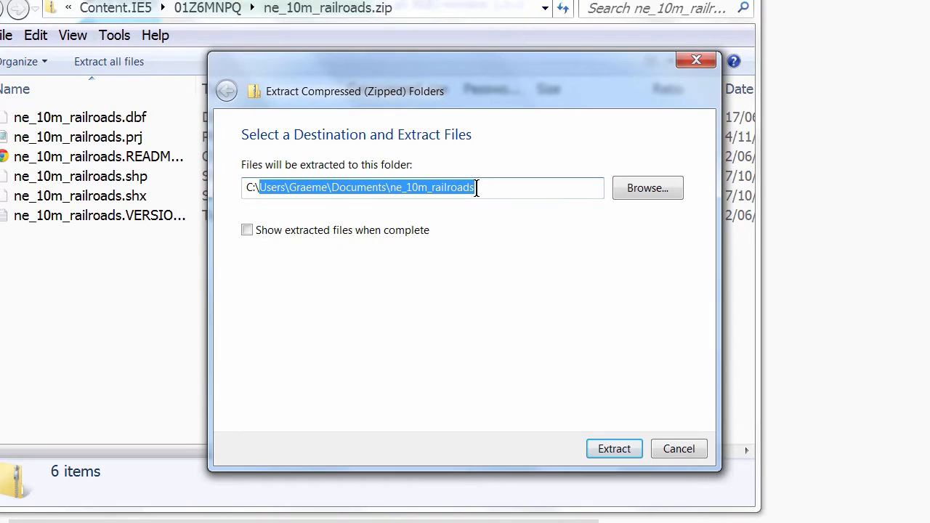
pyautogui.write('C:\\polygeo')
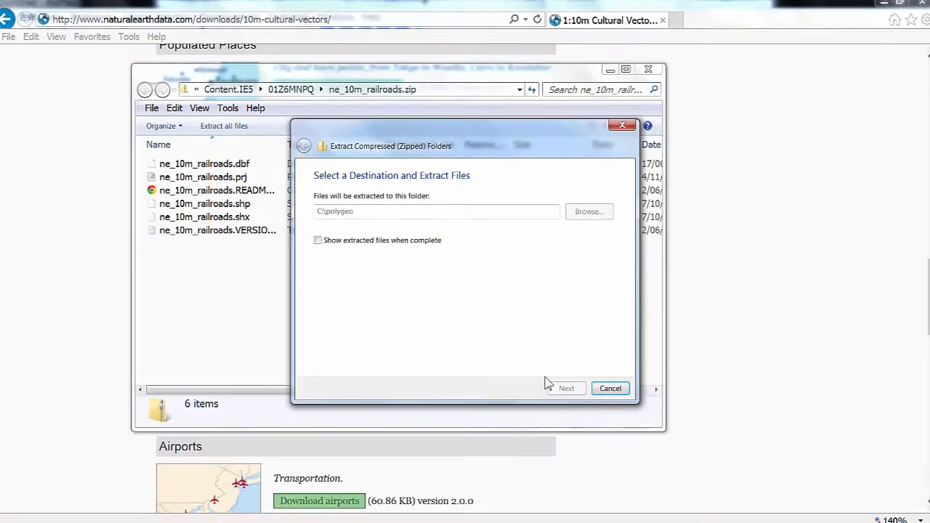
pyautogui.click(611, 388)
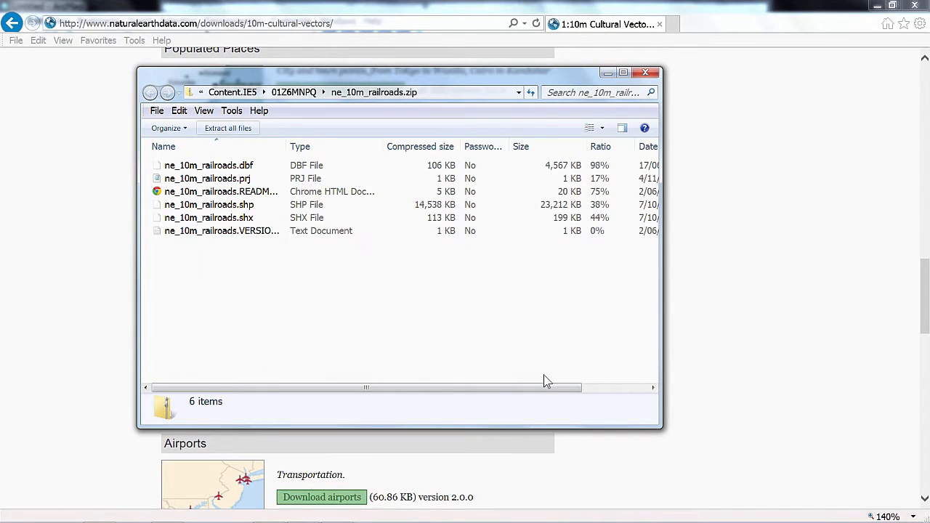
pyautogui.click(650, 71)
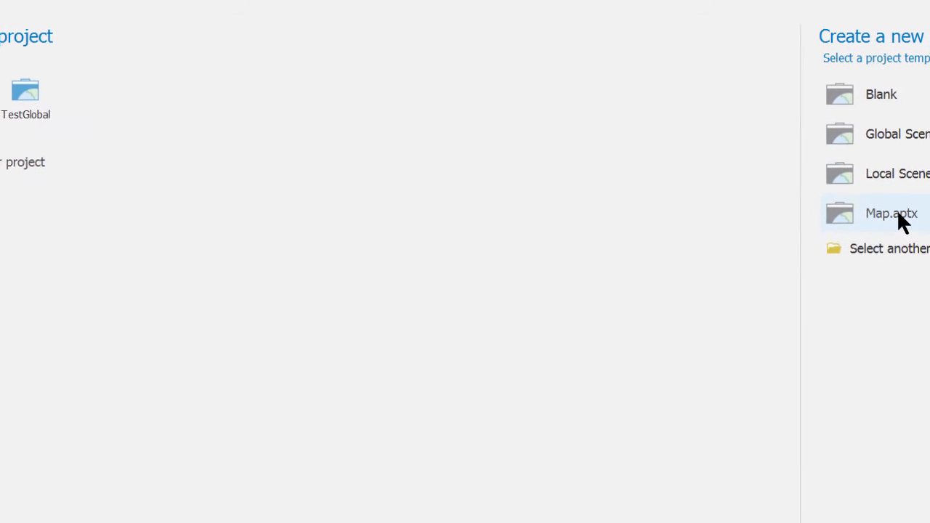
# Create a Map.aptx project named Preview with location C:\polygeo.
pyautogui.click(890, 213)
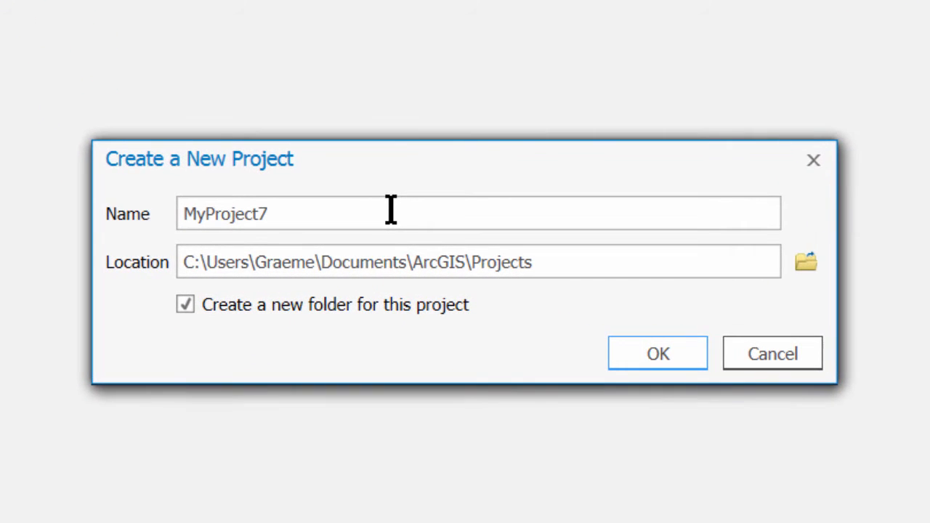
pyautogui.doubleClick(245, 213)
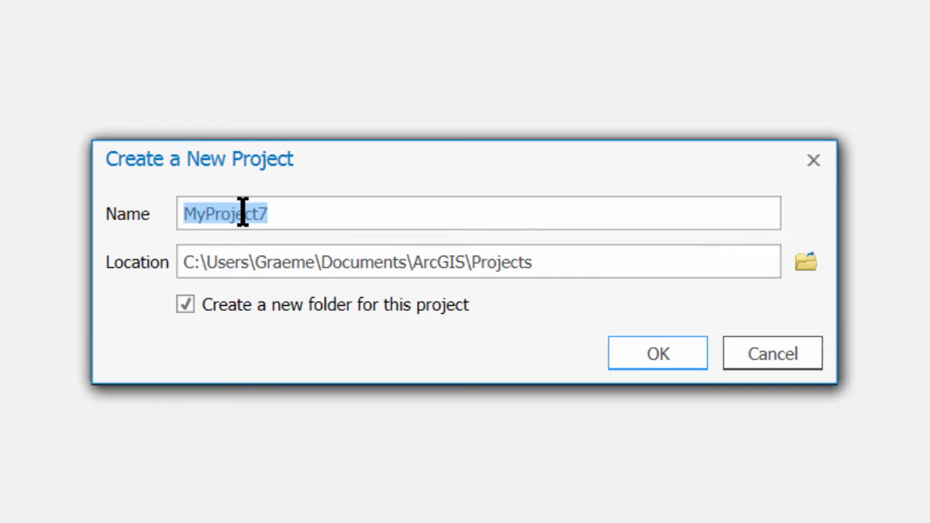
pyautogui.write('Preview')
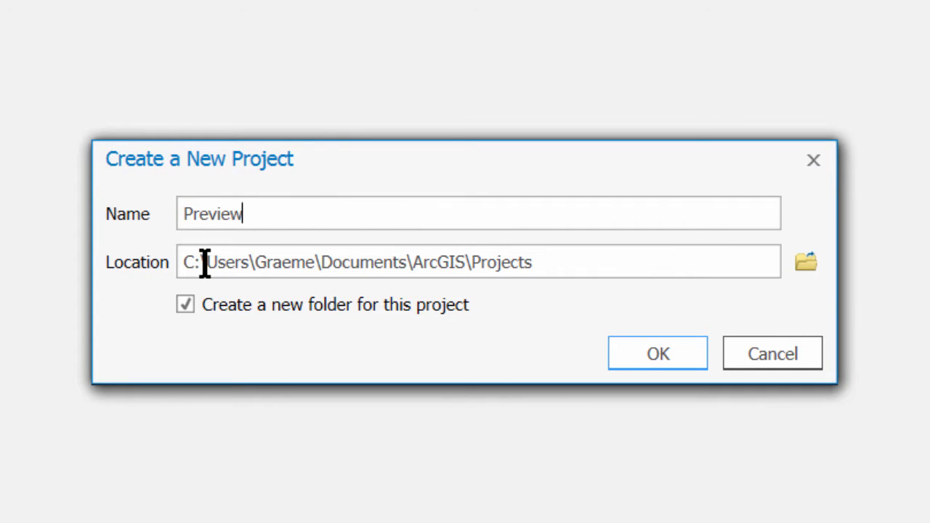
pyautogui.write('C:\\poly')
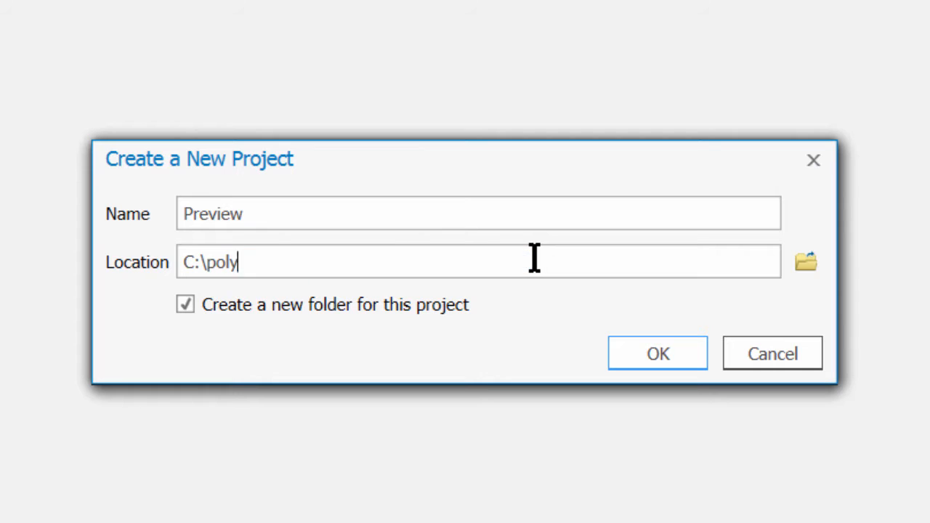
pyautogui.write('geo')
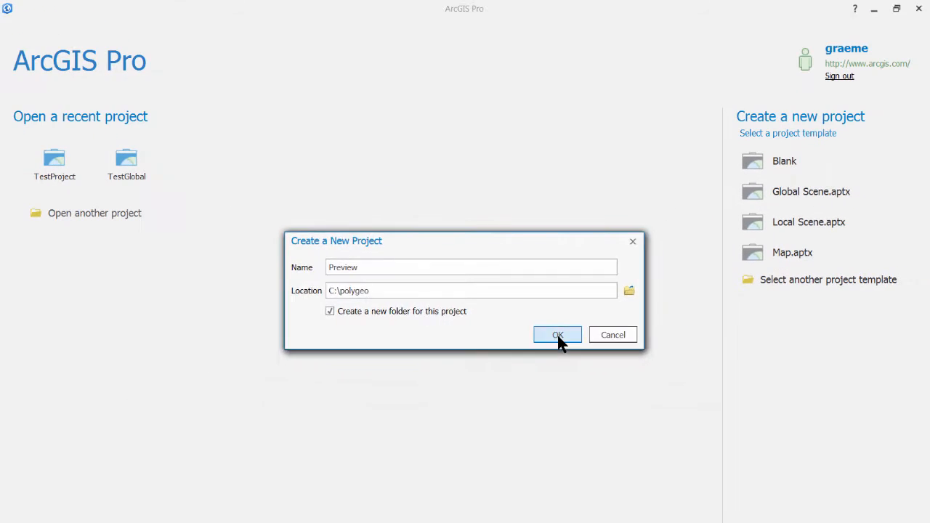
pyautogui.click(558, 335)
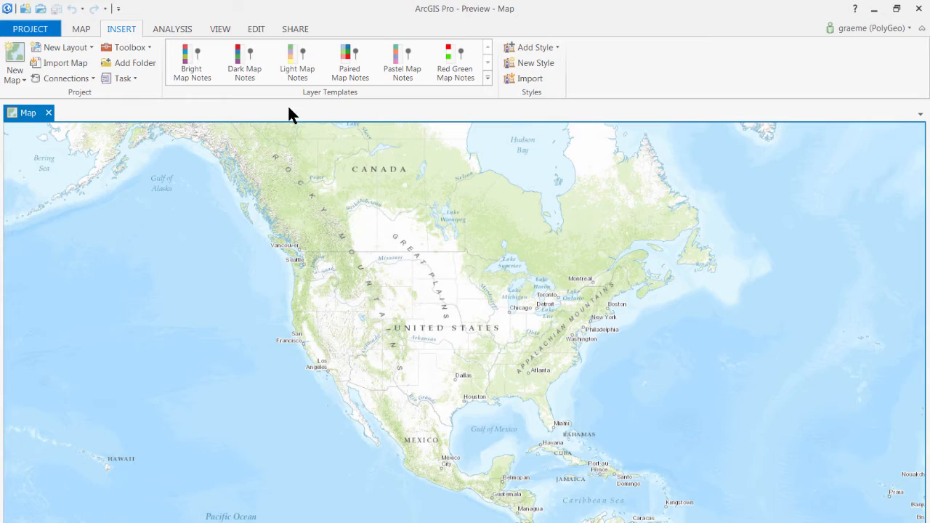
# Add a folder connection to C:\polygeo in the Project pane and expand it.
pyautogui.click(218, 29)
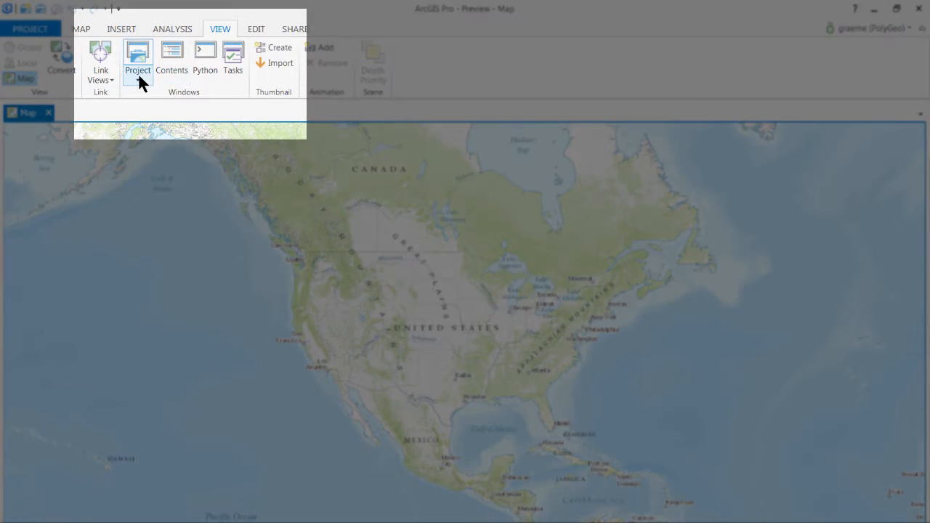
pyautogui.moveTo(153, 110)
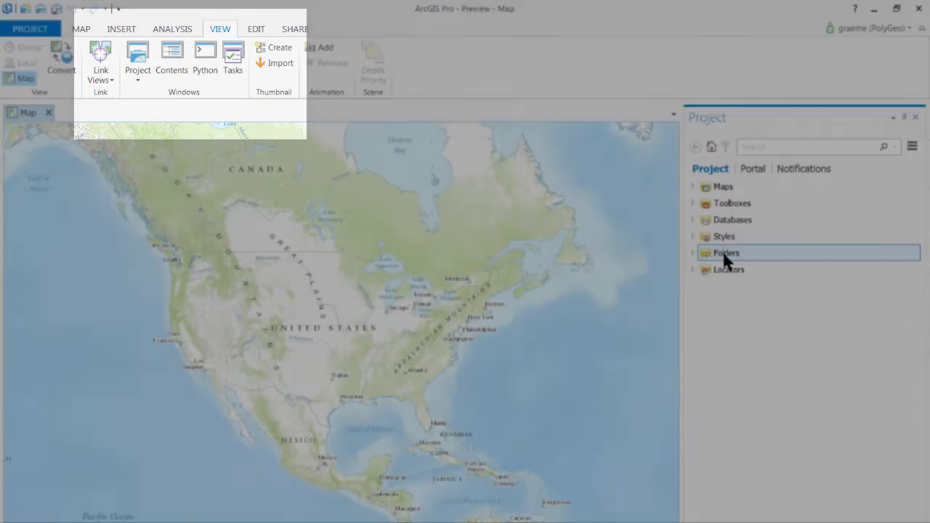
pyautogui.click(693, 253)
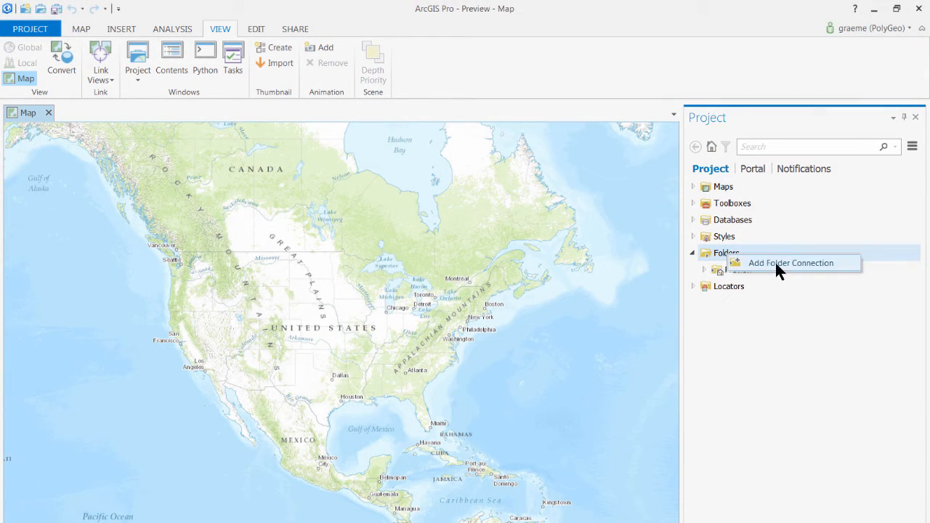
pyautogui.click(790, 264)
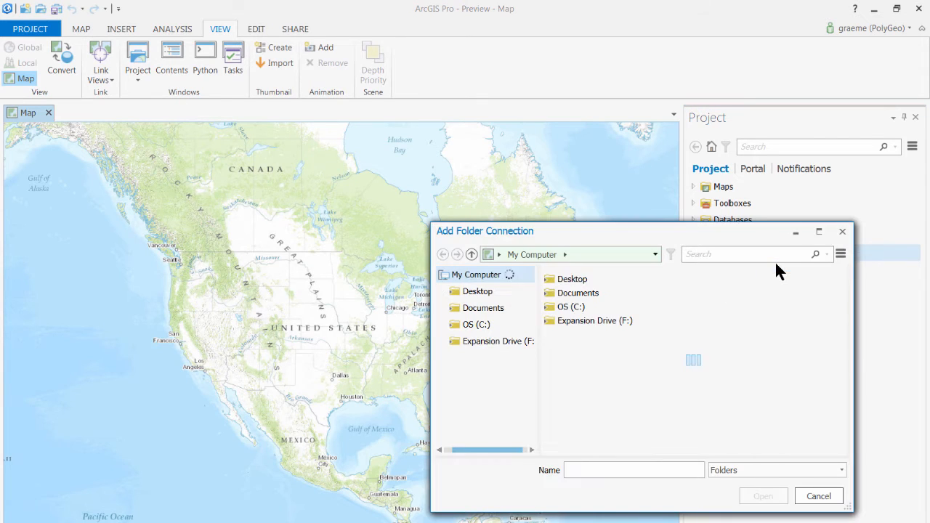
pyautogui.click(571, 307)
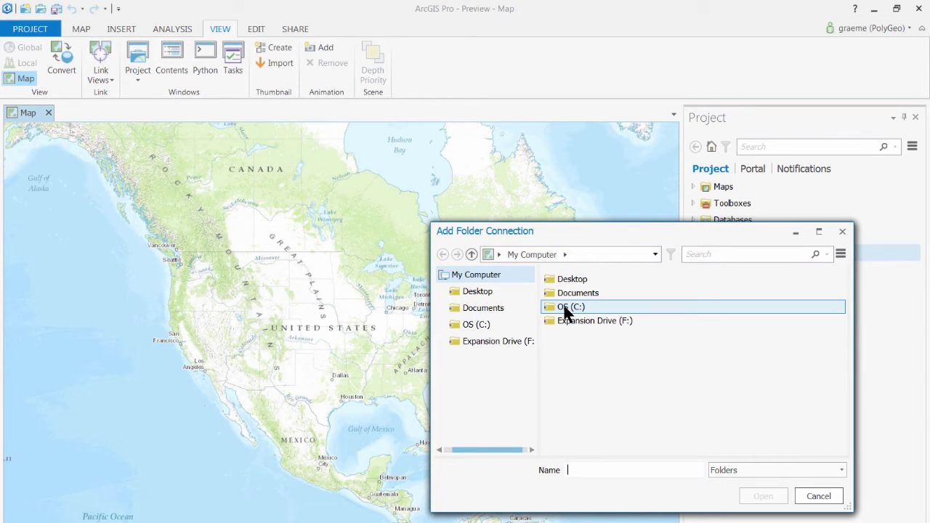
pyautogui.doubleClick(570, 306)
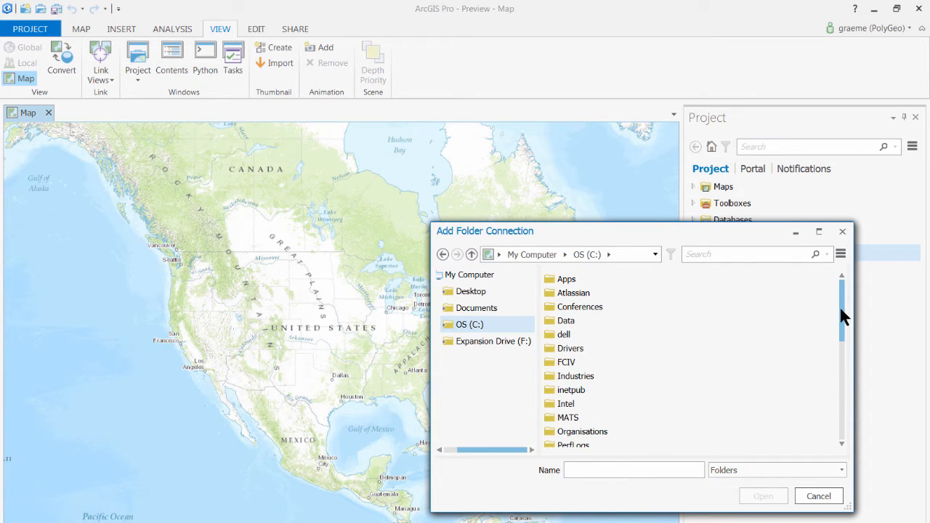
pyautogui.click(571, 417)
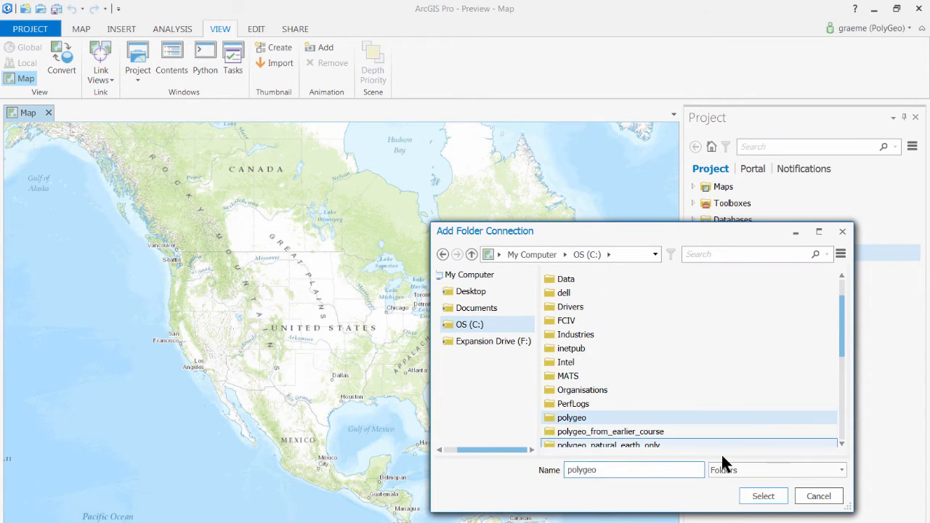
pyautogui.click(763, 496)
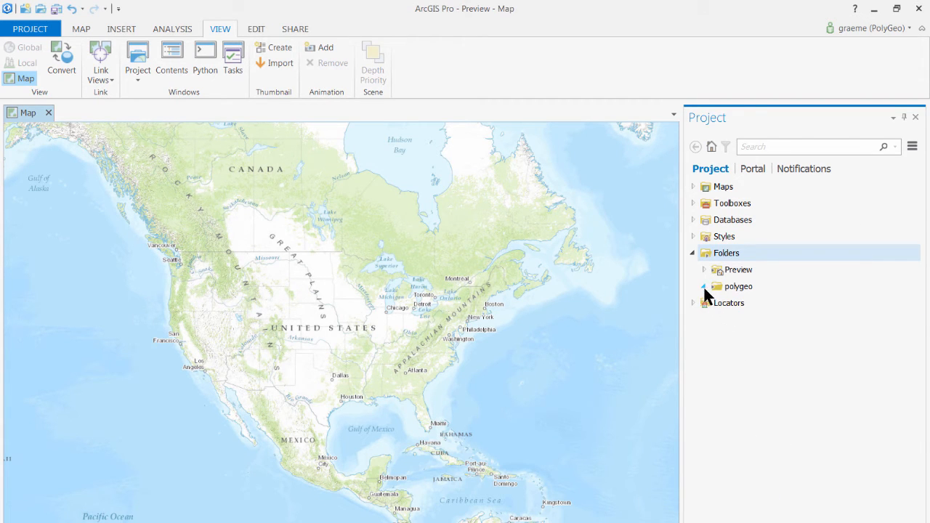
pyautogui.click(703, 286)
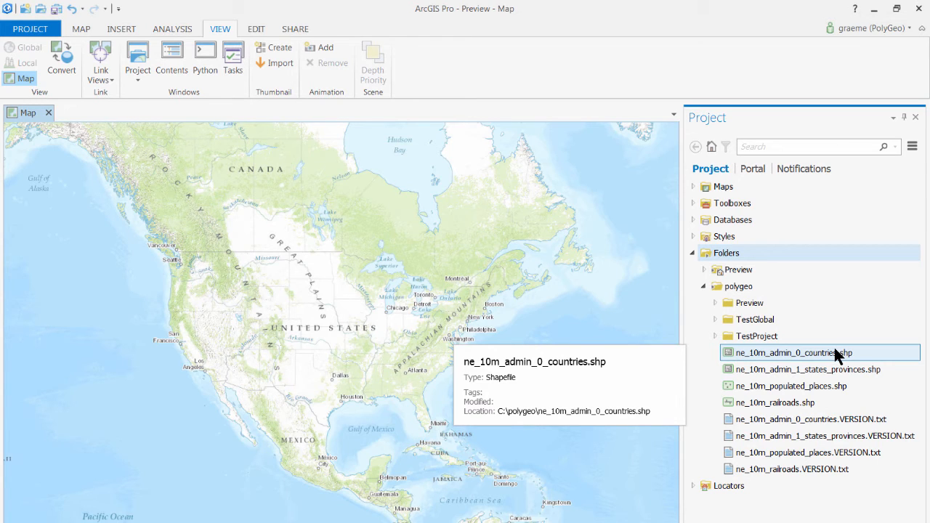
pyautogui.moveTo(832, 355)
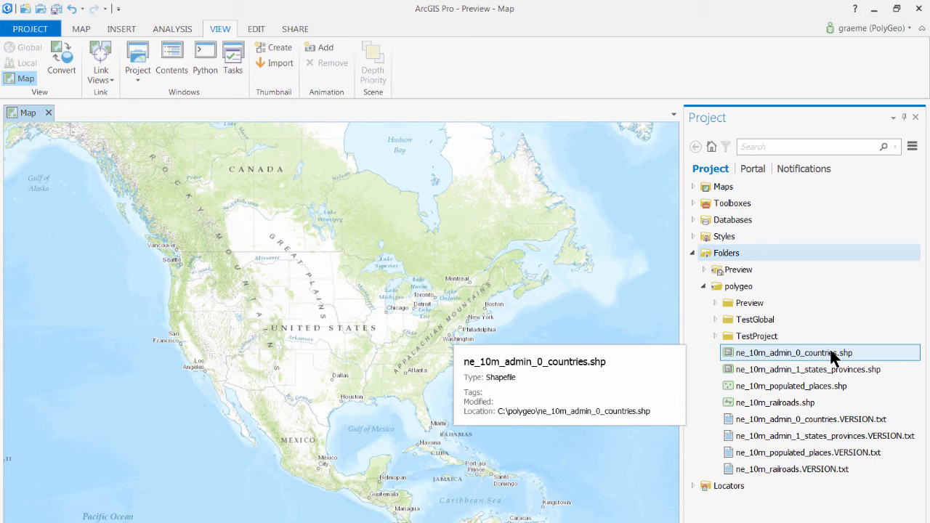
pyautogui.moveTo(458, 302)
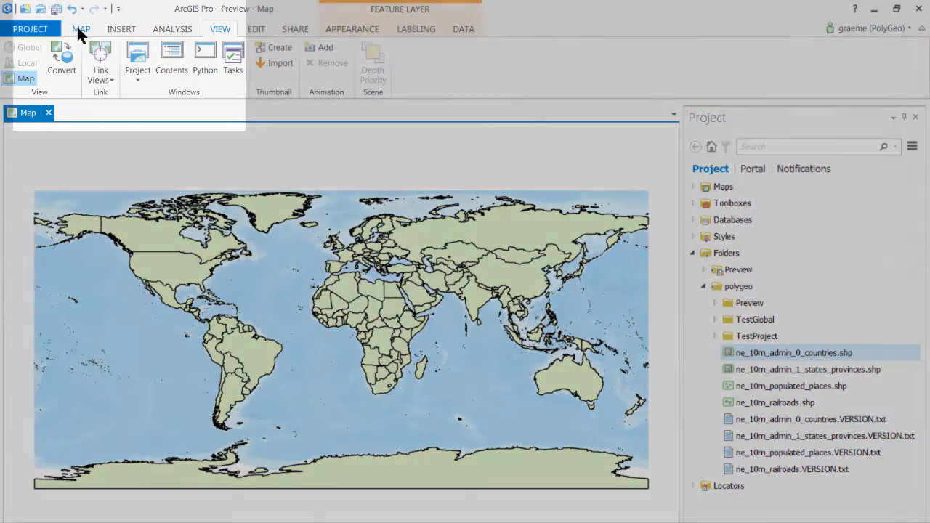
# With the Explore tool, identify Chad on the countries layer, scroll its pop-up and close it.
pyautogui.click(81, 29)
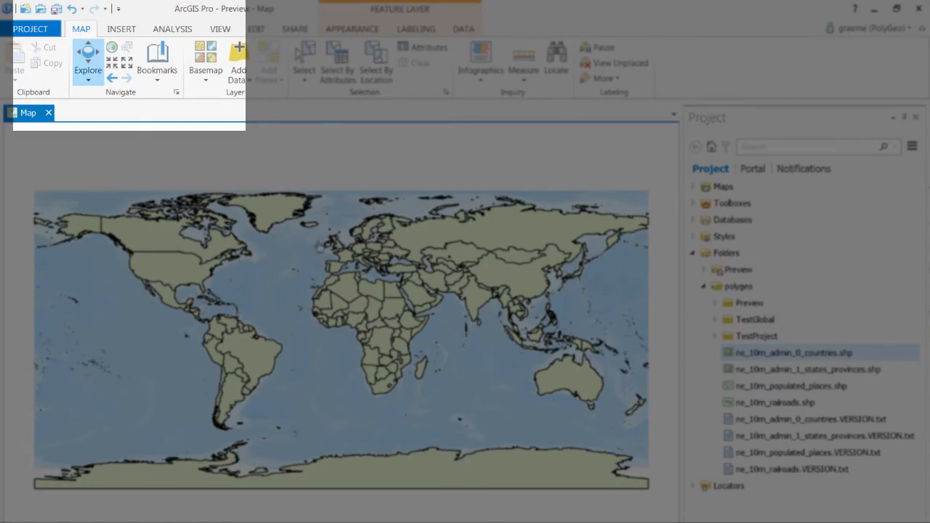
pyautogui.click(372, 308)
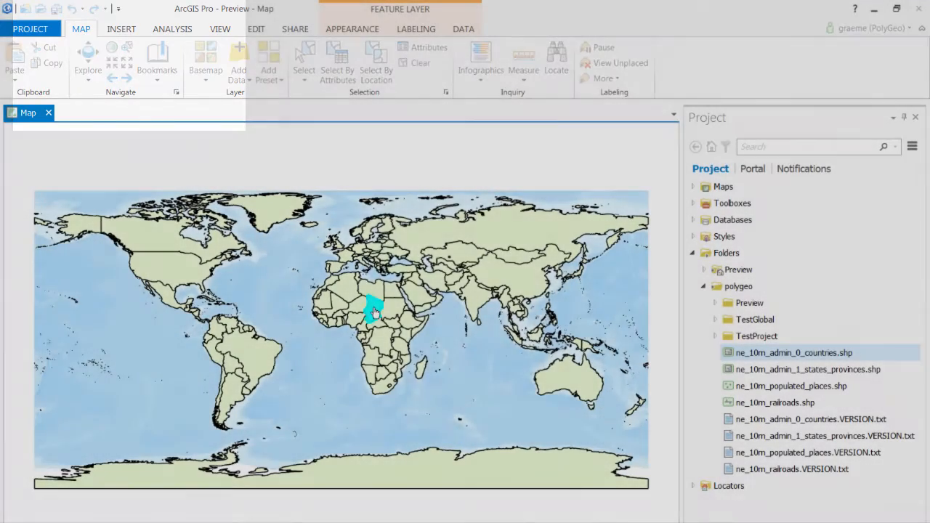
pyautogui.click(375, 308)
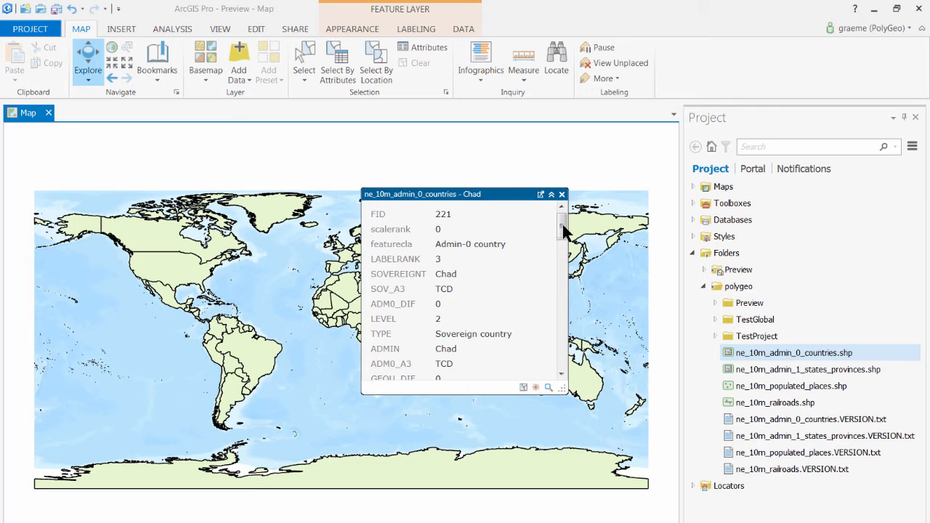
pyautogui.moveTo(561, 230); pyautogui.dragTo(561, 332)
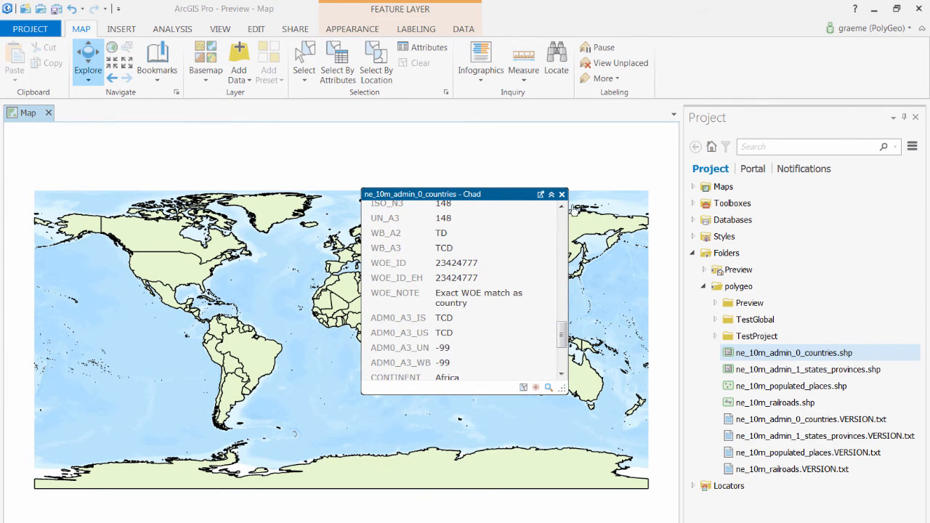
pyautogui.click(800, 369)
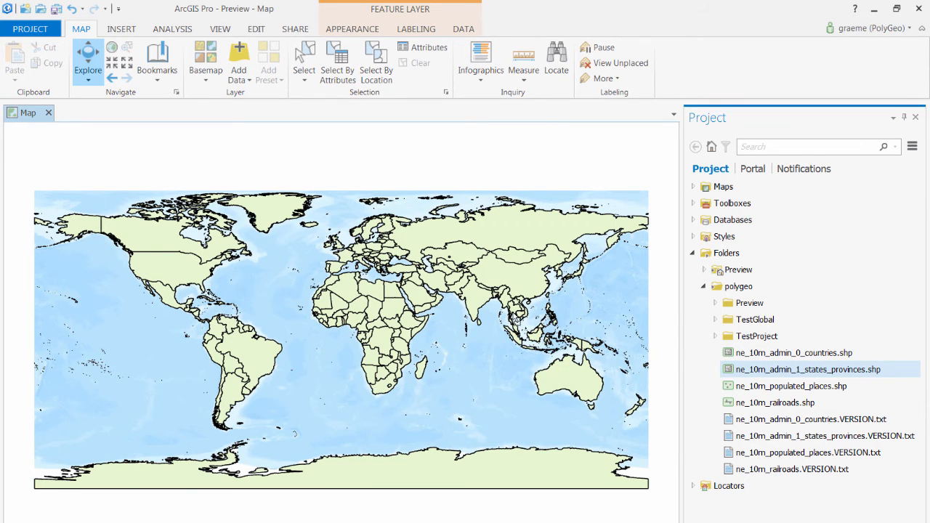
# Preview the states/provinces shapefile, then close ArcGIS Pro answering the save prompt.
pyautogui.click(806, 369)
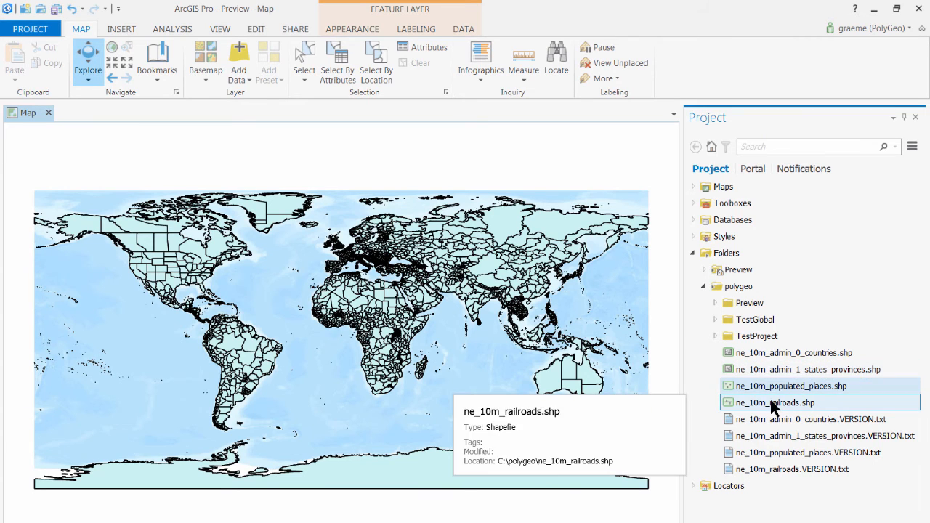
pyautogui.moveTo(493, 363)
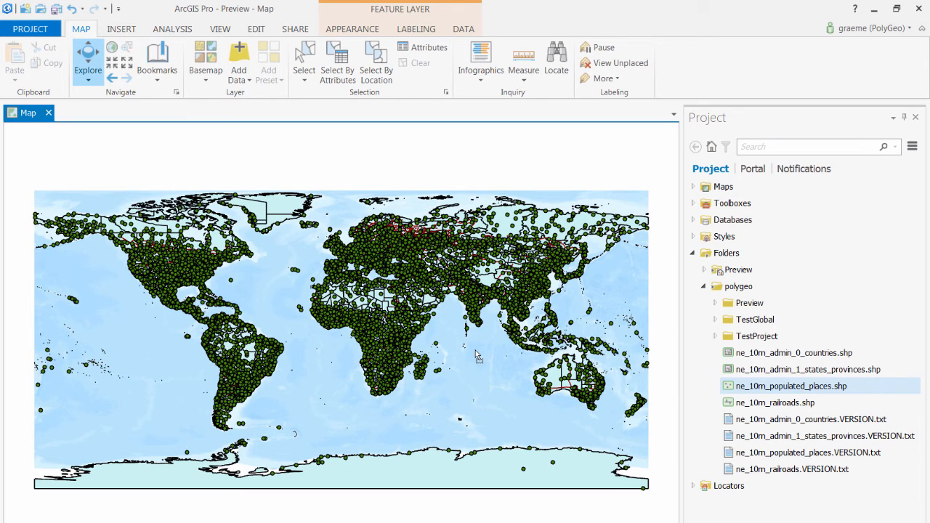
pyautogui.moveTo(890, 48)
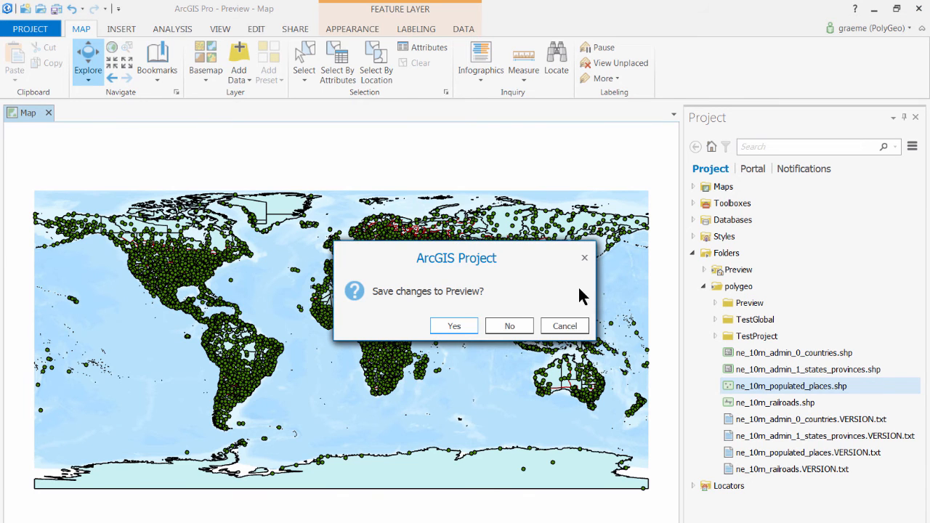
pyautogui.click(509, 326)
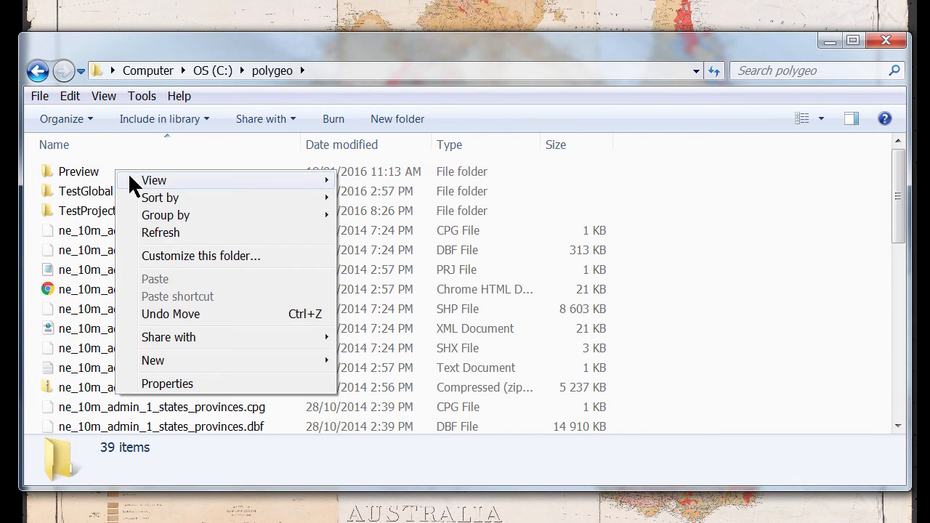
# Delete the Preview folder in C:\polygeo, reaching the Recycle Bin confirmation prompt.
pyautogui.rightClick(79, 171)
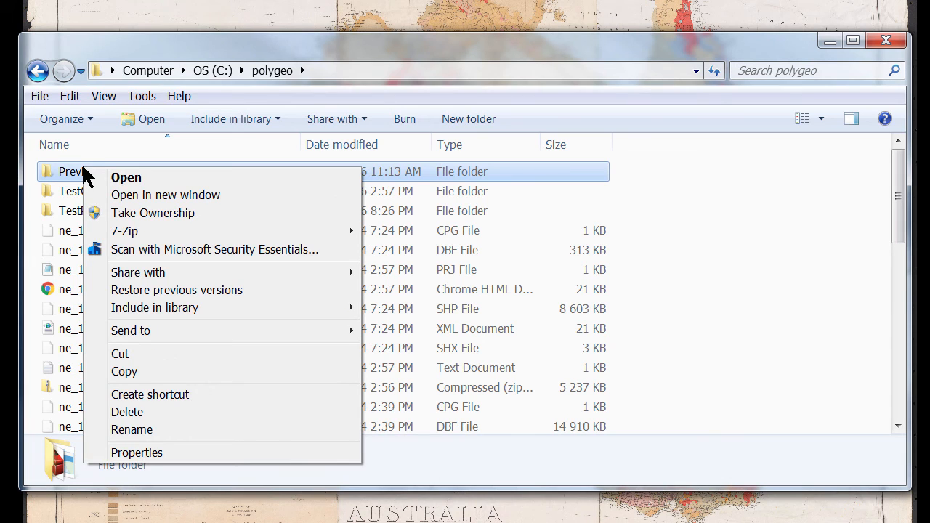
pyautogui.click(126, 413)
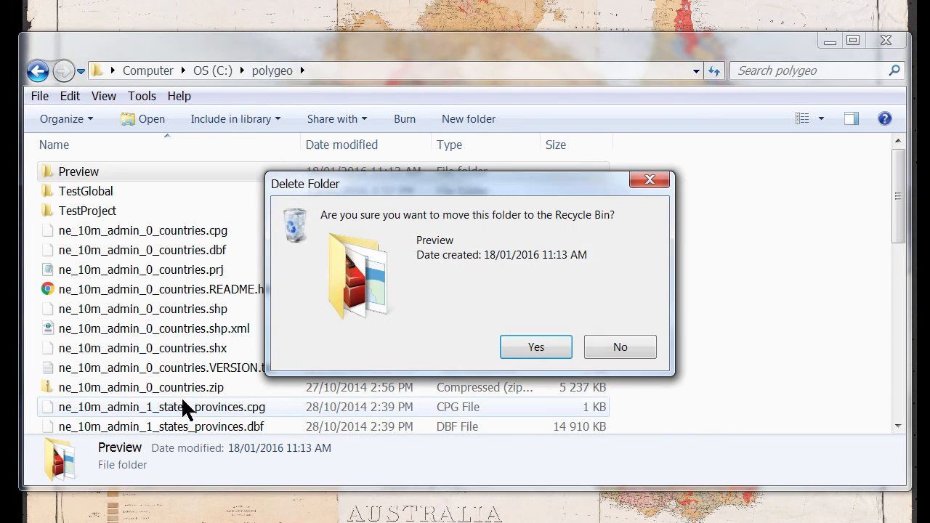